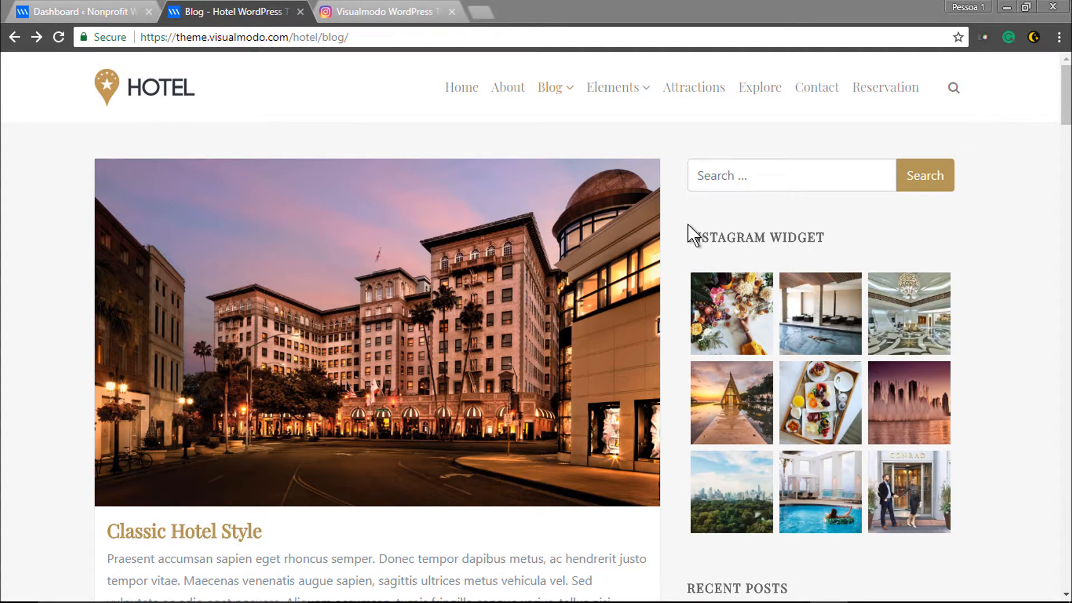
{"action": "mouse_move", "coordinate": [673, 415]}
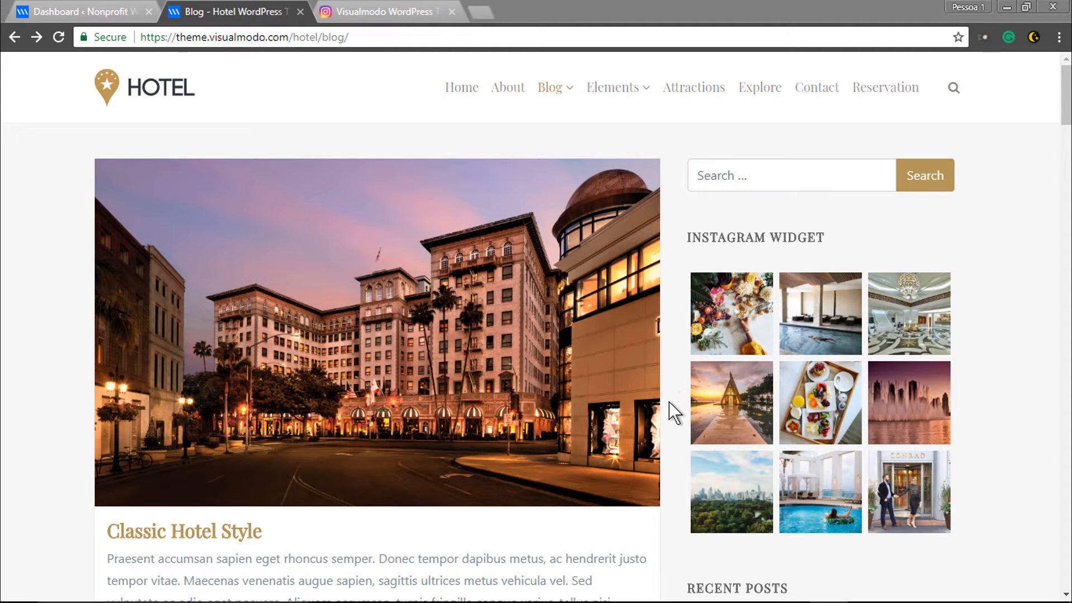
{"action": "mouse_move", "coordinate": [675, 524]}
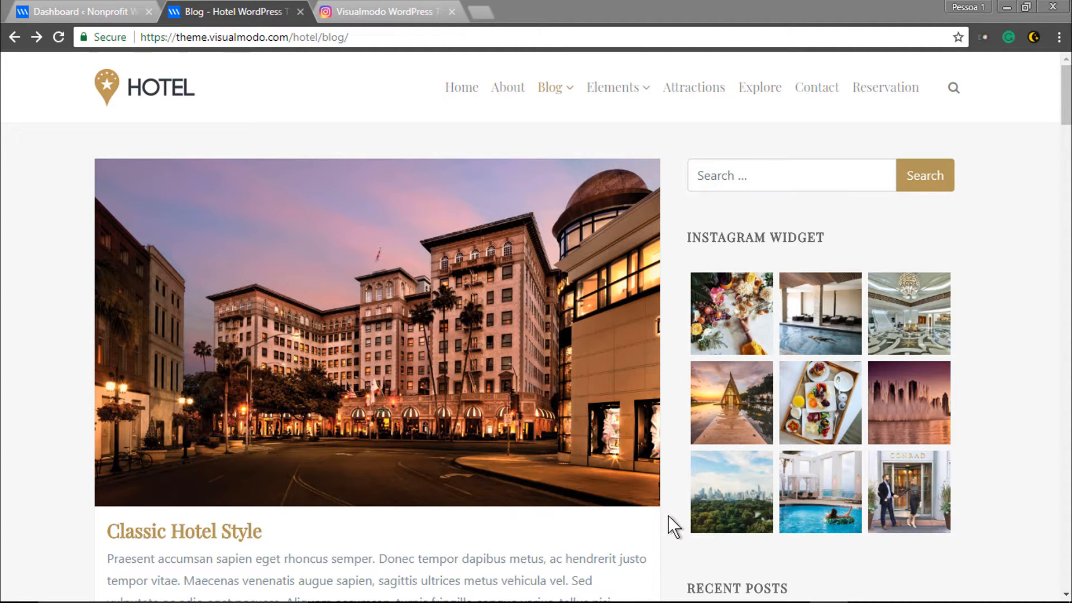
{"action": "mouse_move", "coordinate": [707, 561]}
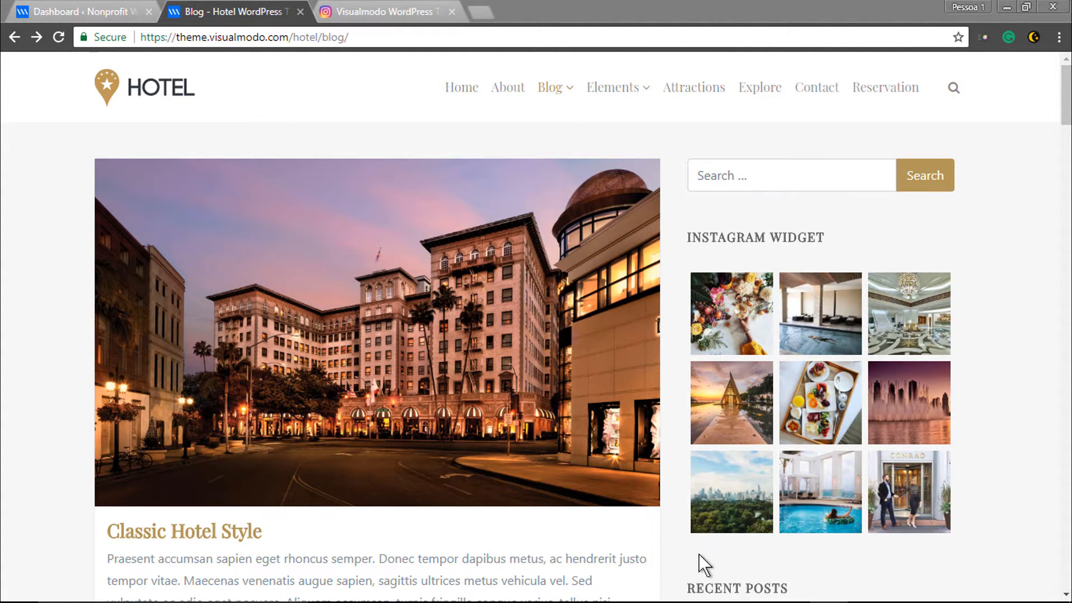
{"action": "mouse_move", "coordinate": [1001, 330]}
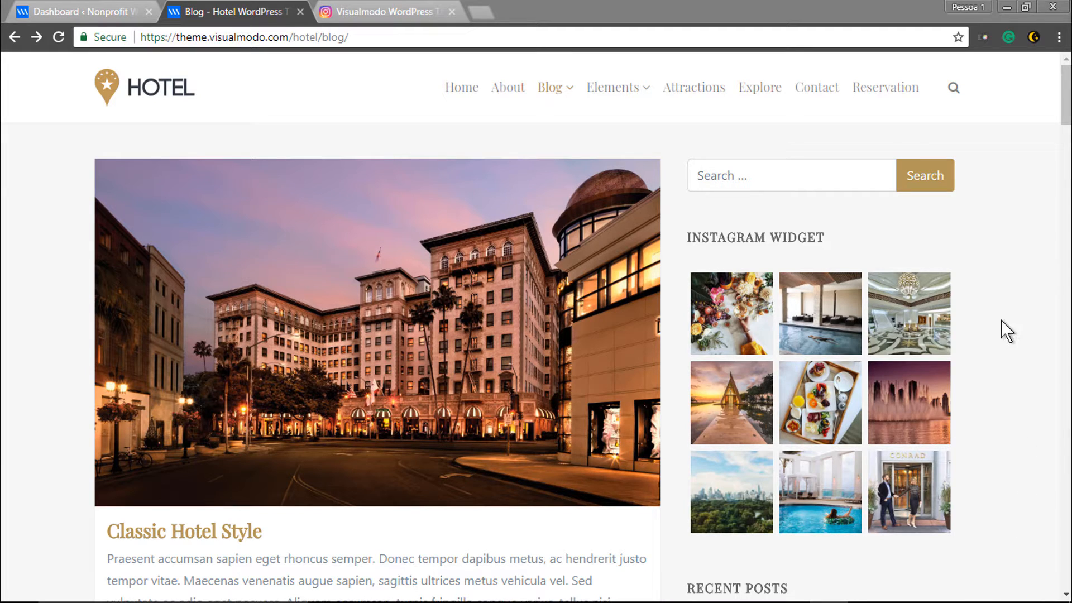
{"action": "mouse_move", "coordinate": [683, 305]}
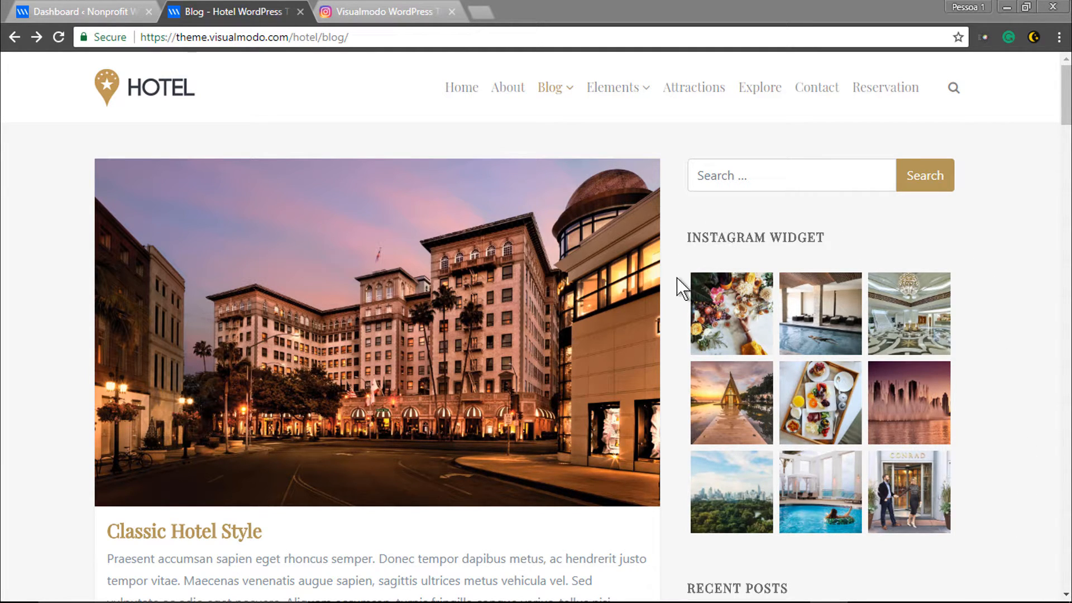
{"action": "mouse_move", "coordinate": [1040, 465]}
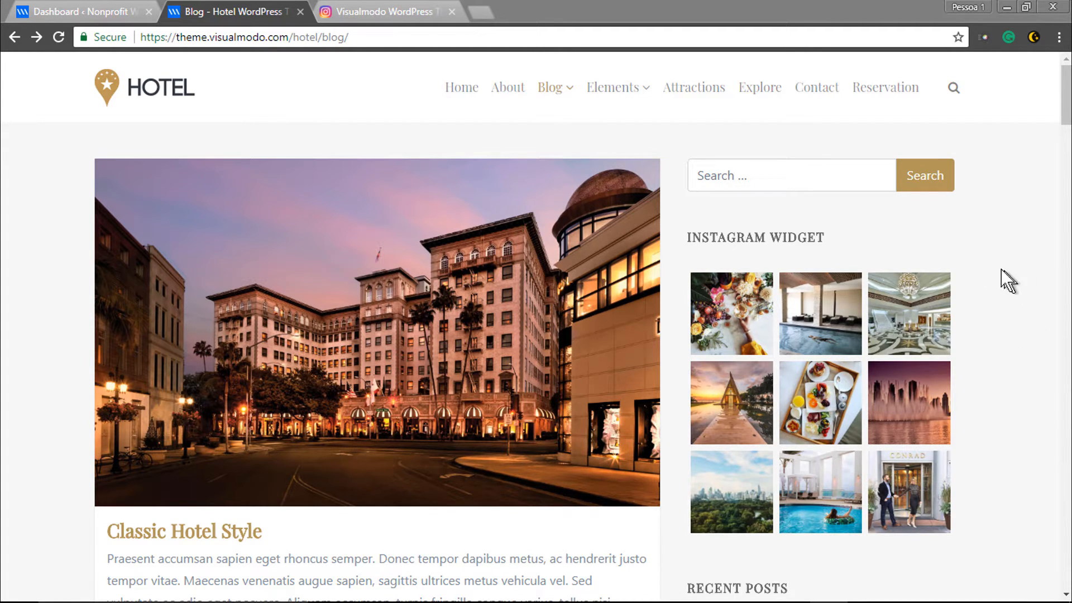
{"action": "mouse_move", "coordinate": [614, 428]}
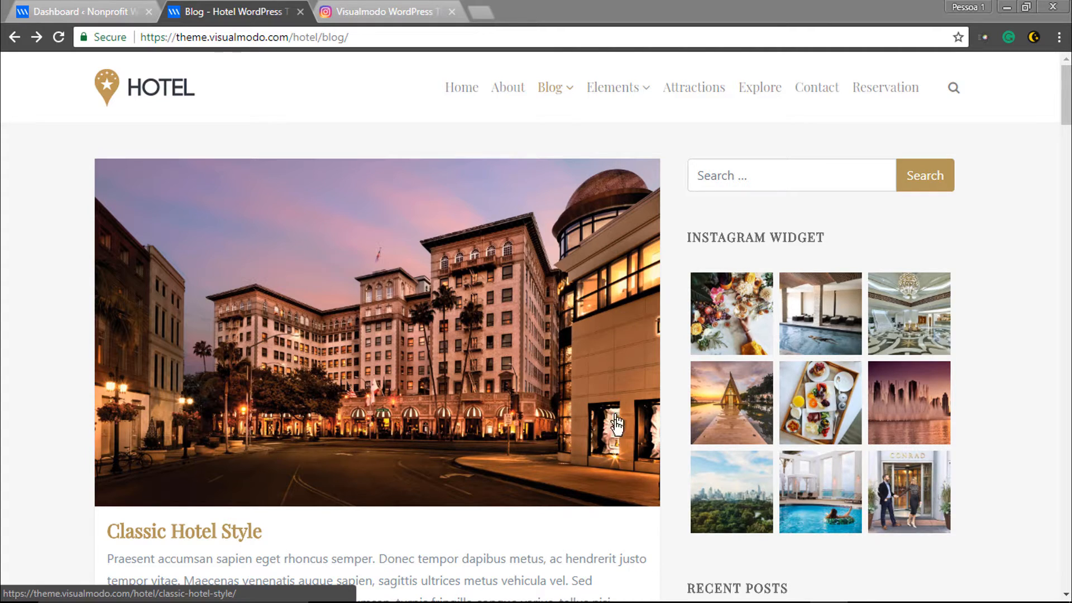
{"action": "mouse_move", "coordinate": [731, 226]}
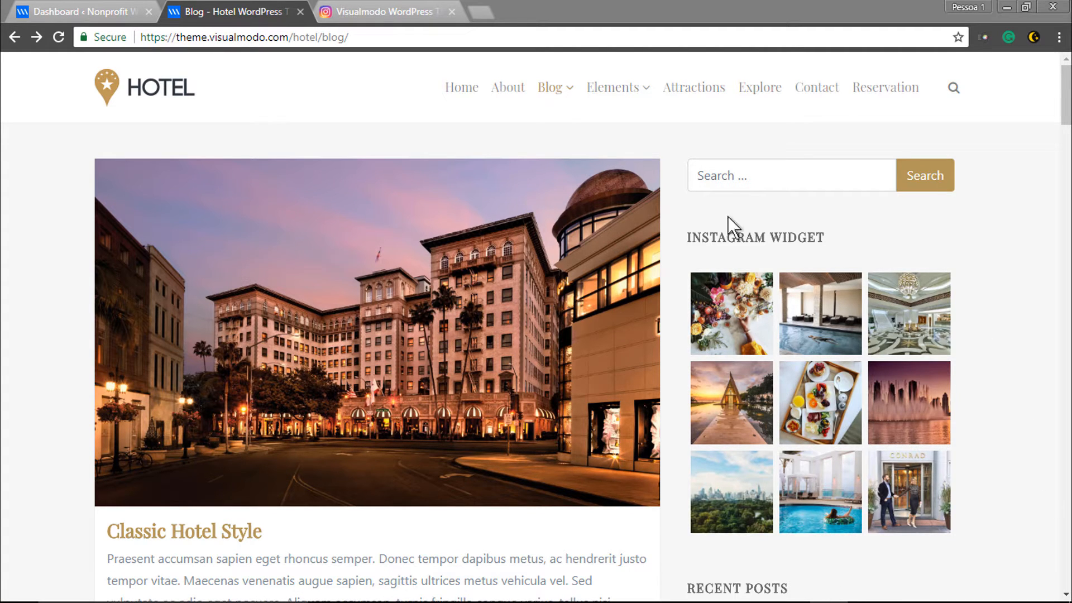
{"action": "mouse_move", "coordinate": [938, 206]}
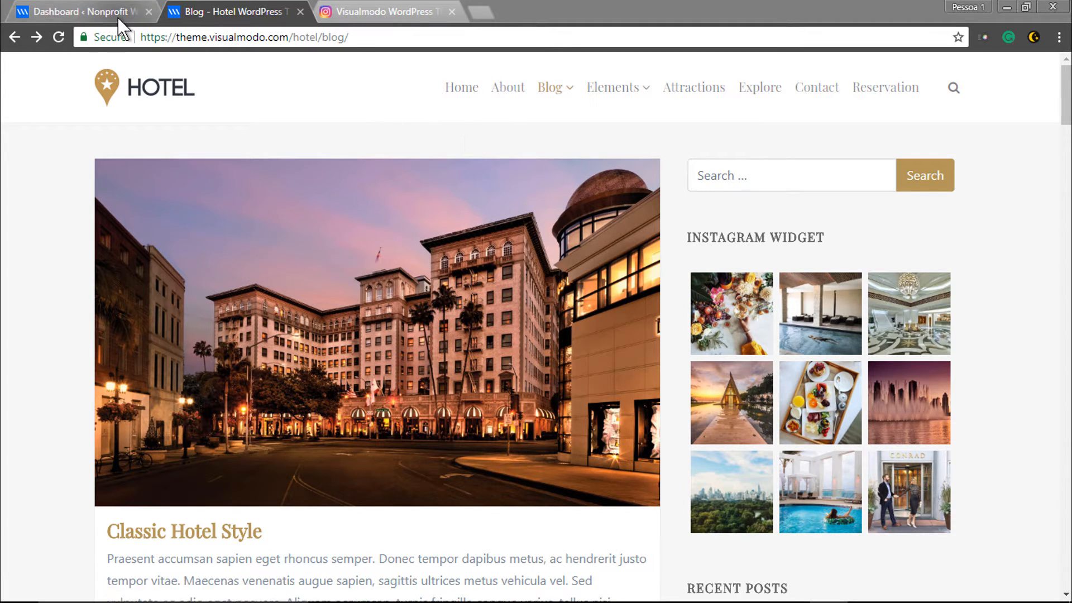
Go to the Nonprofit site dashboard and open Appearance > Widgets
{"action": "left_click", "coordinate": [78, 12]}
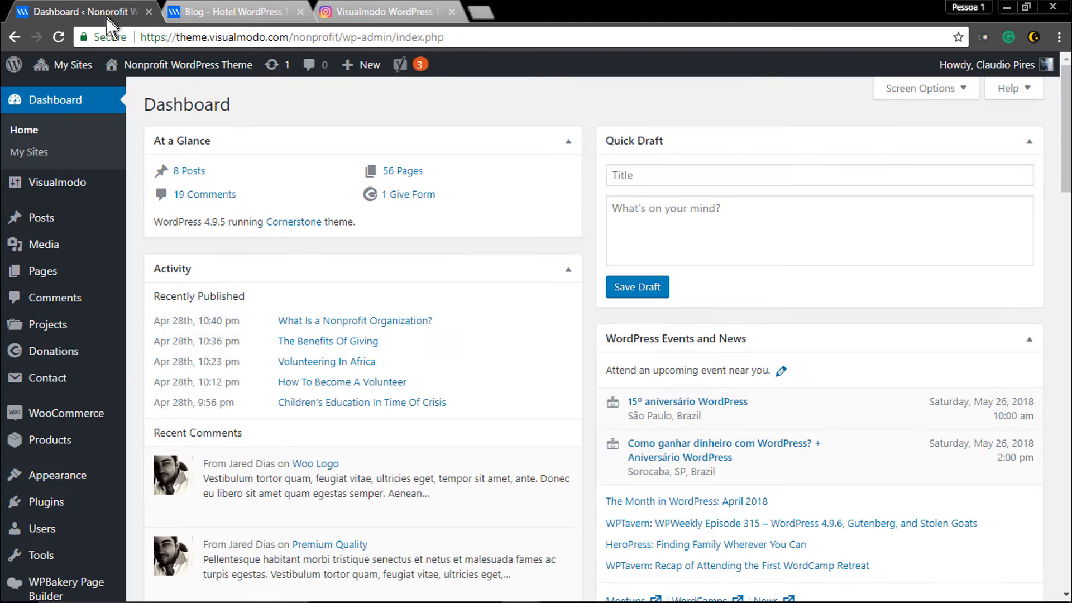
{"action": "mouse_move", "coordinate": [81, 113]}
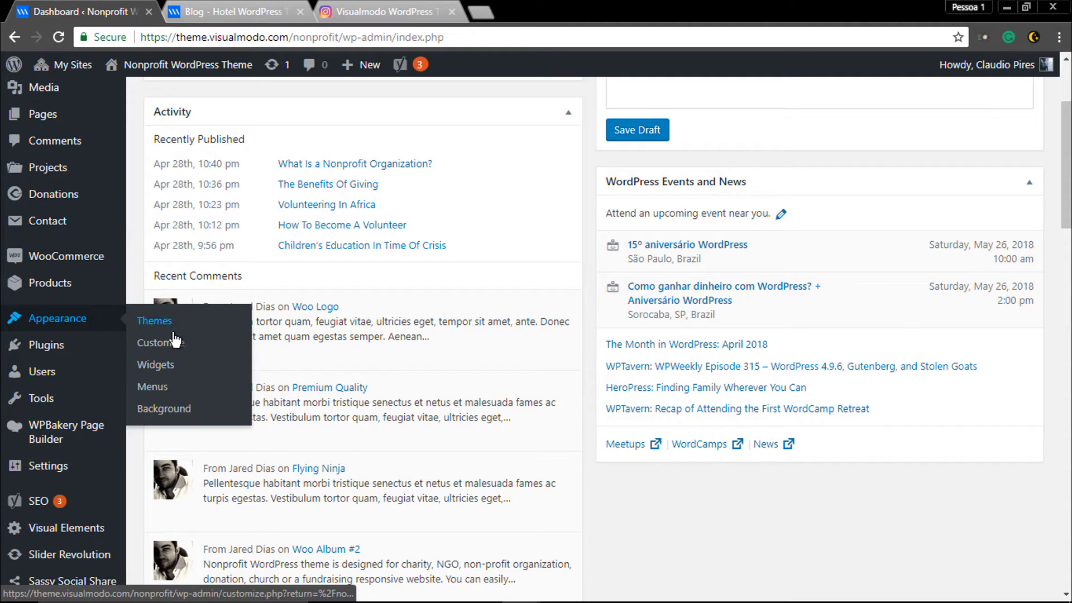
{"action": "mouse_move", "coordinate": [148, 370]}
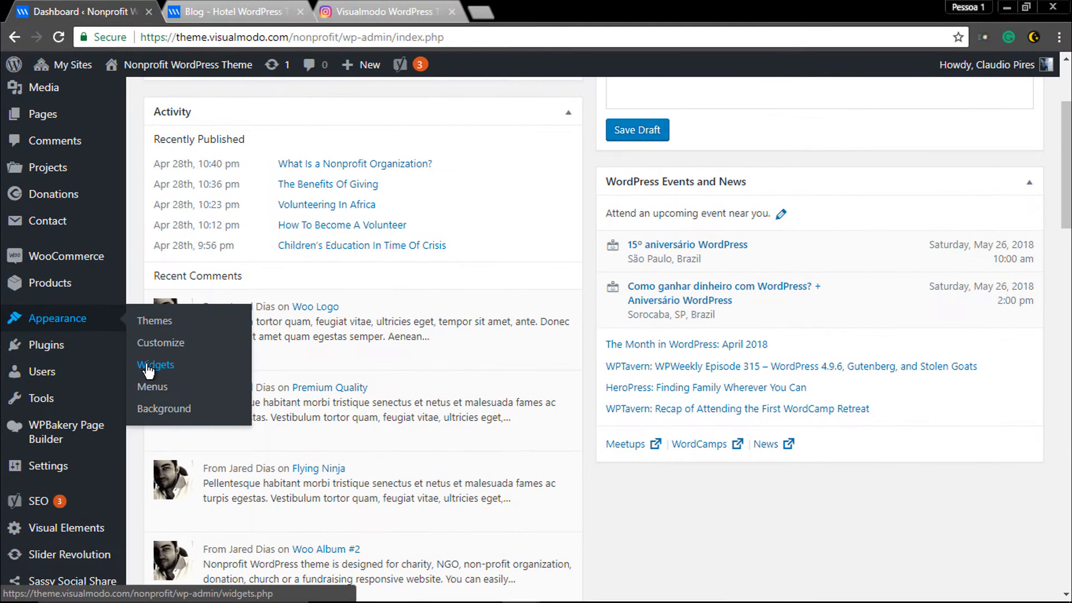
{"action": "left_click", "coordinate": [156, 364]}
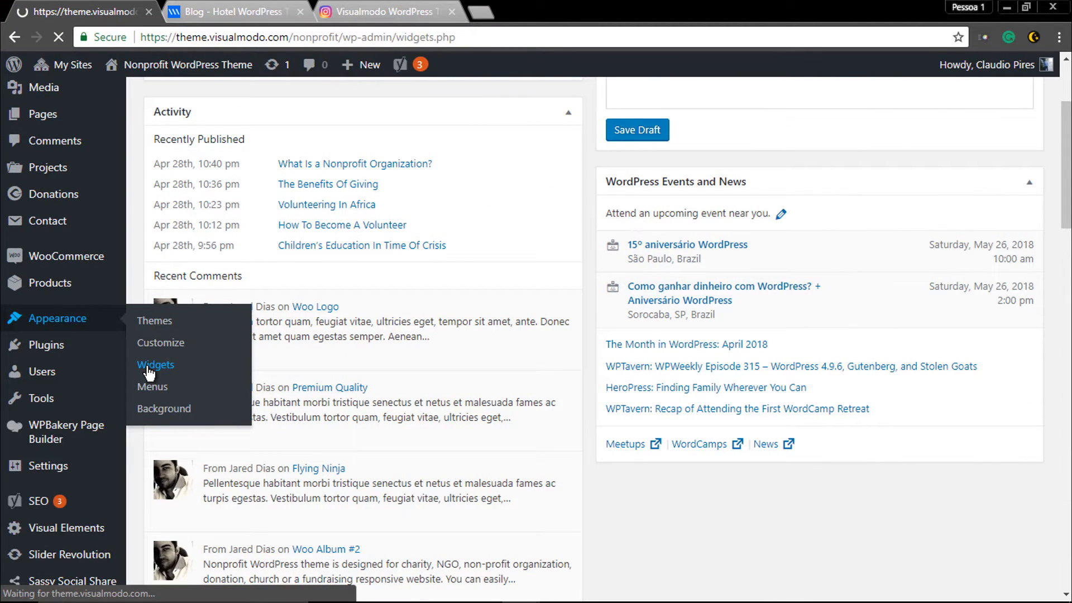
Find Visualmodo - Instagram in Available Widgets and drag it into the Sidebar under Search
{"action": "left_click", "coordinate": [156, 364]}
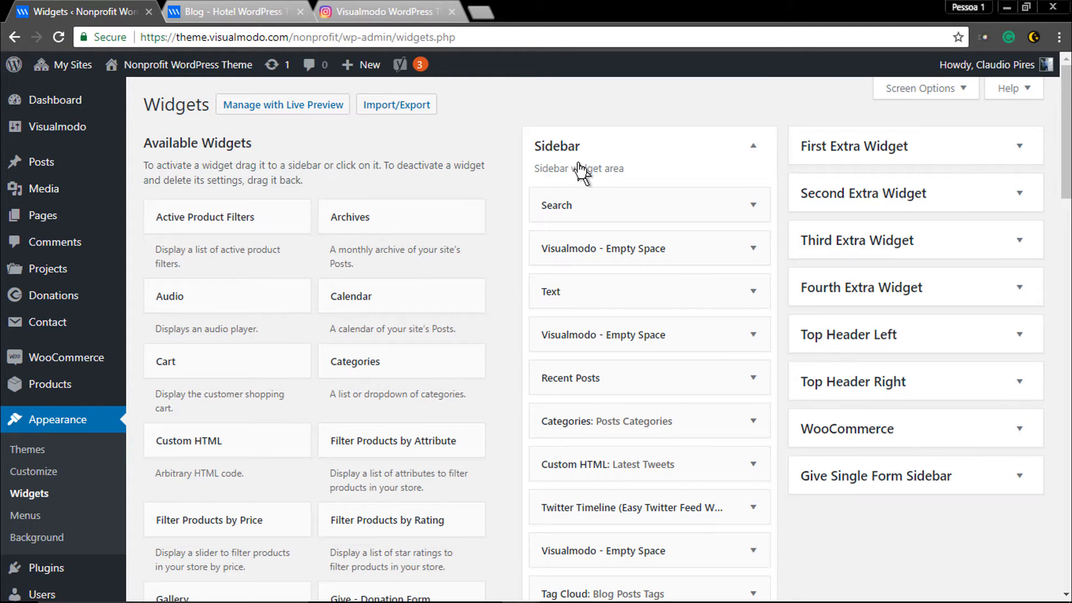
{"action": "mouse_move", "coordinate": [565, 154]}
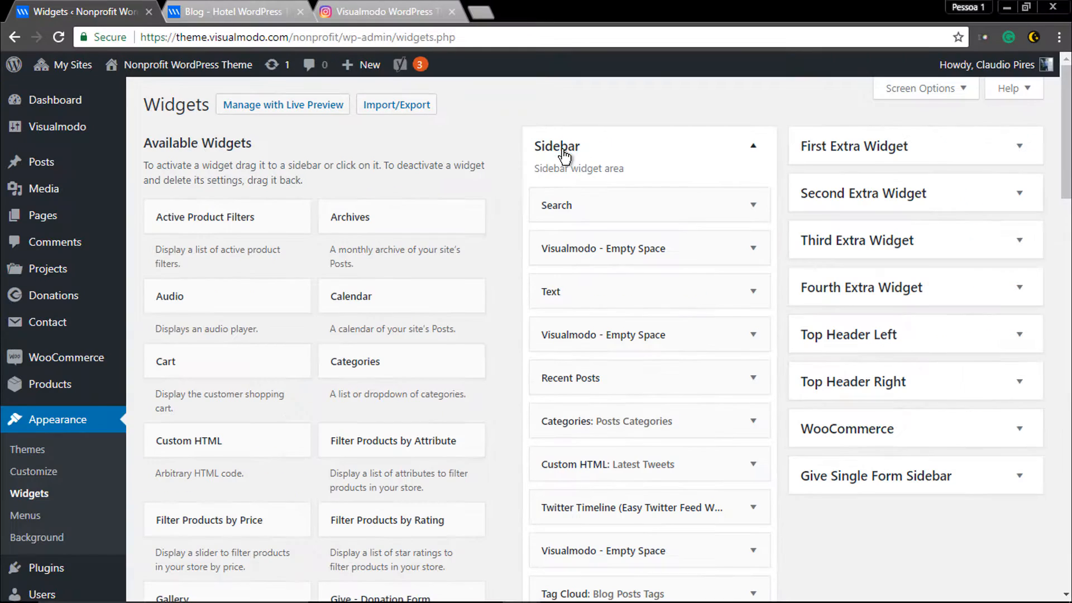
{"action": "mouse_move", "coordinate": [491, 329]}
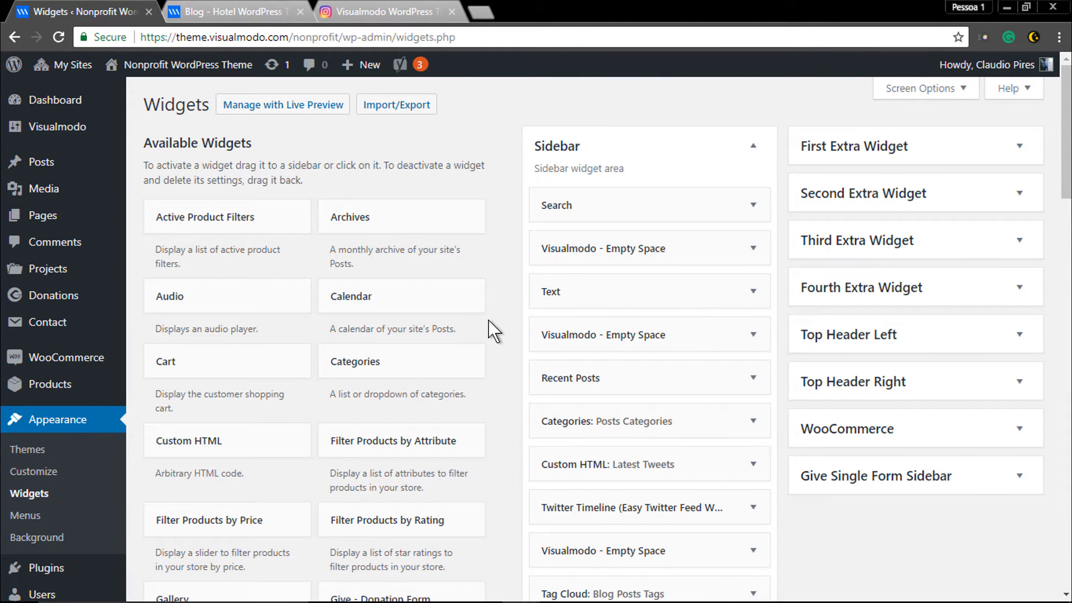
{"action": "scroll", "scroll_direction": "down", "scroll_amount": 3}
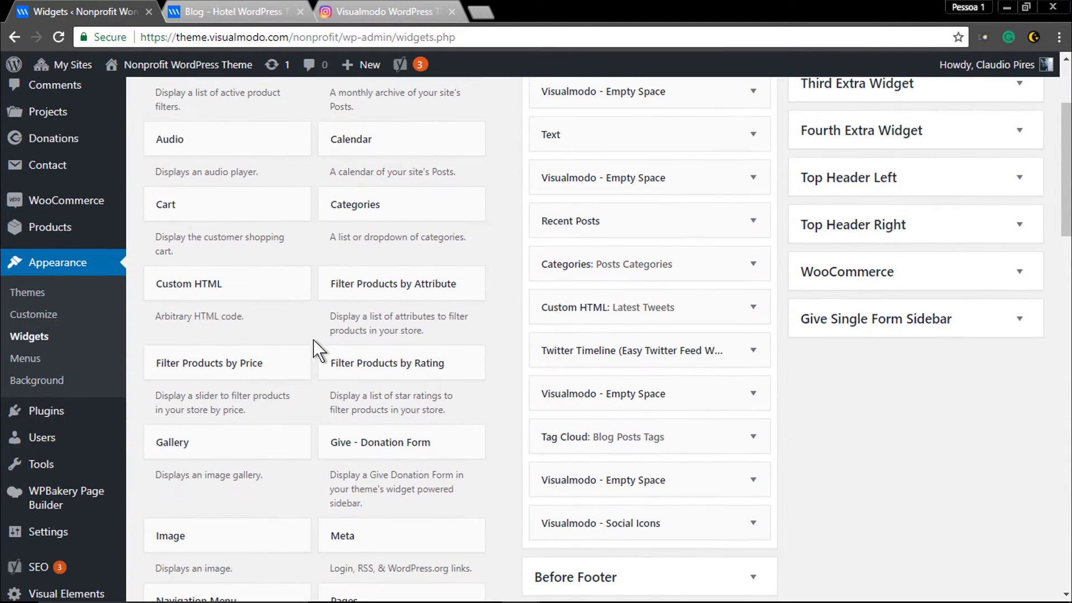
{"action": "scroll", "scroll_direction": "down", "scroll_amount": 3}
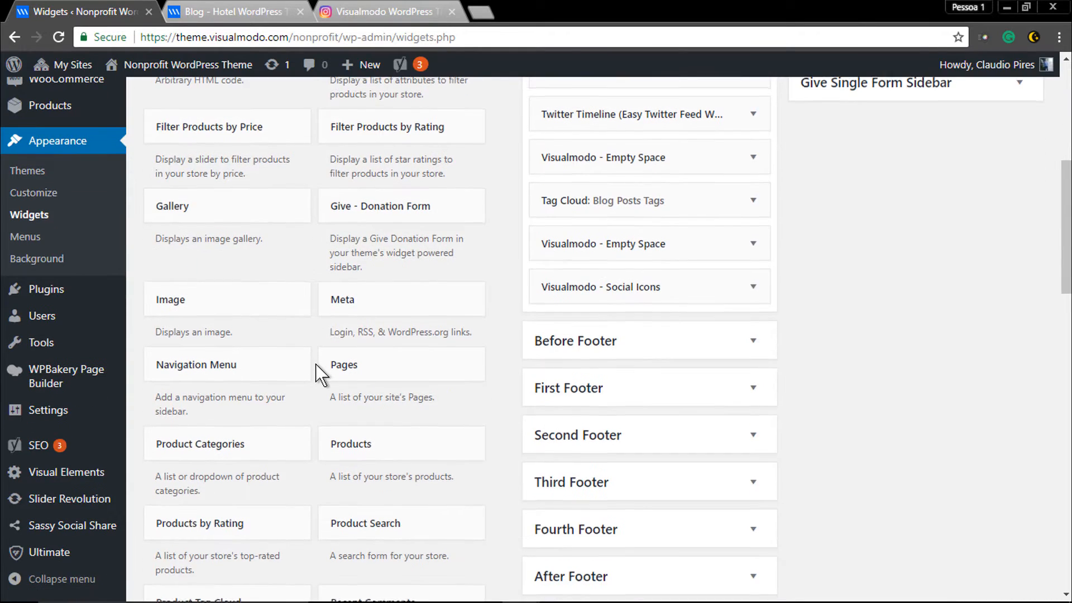
{"action": "scroll", "scroll_direction": "down", "scroll_amount": 3}
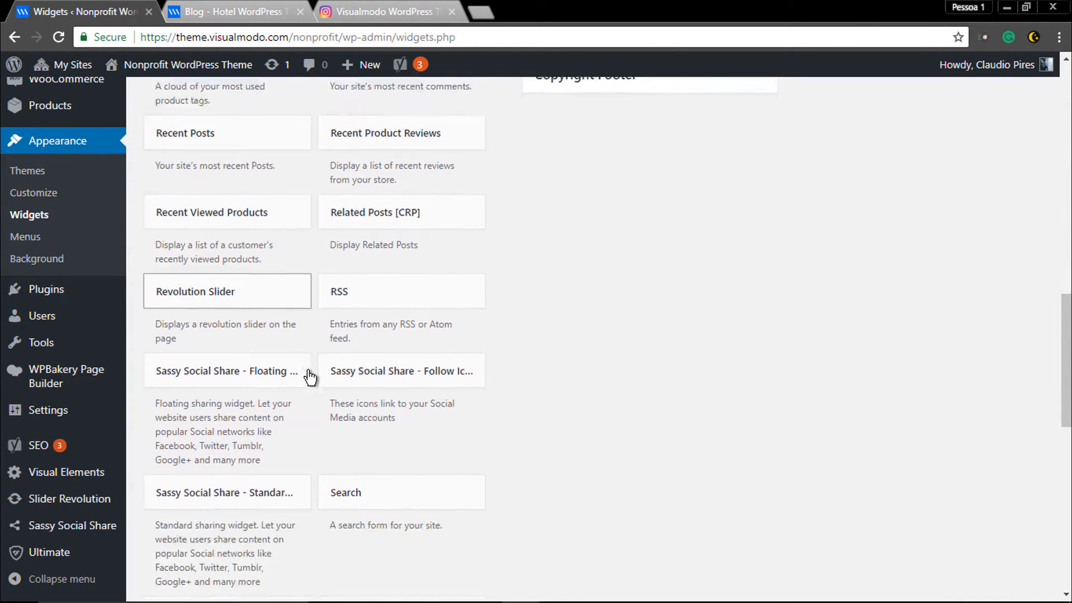
{"action": "scroll", "scroll_direction": "down", "scroll_amount": 3}
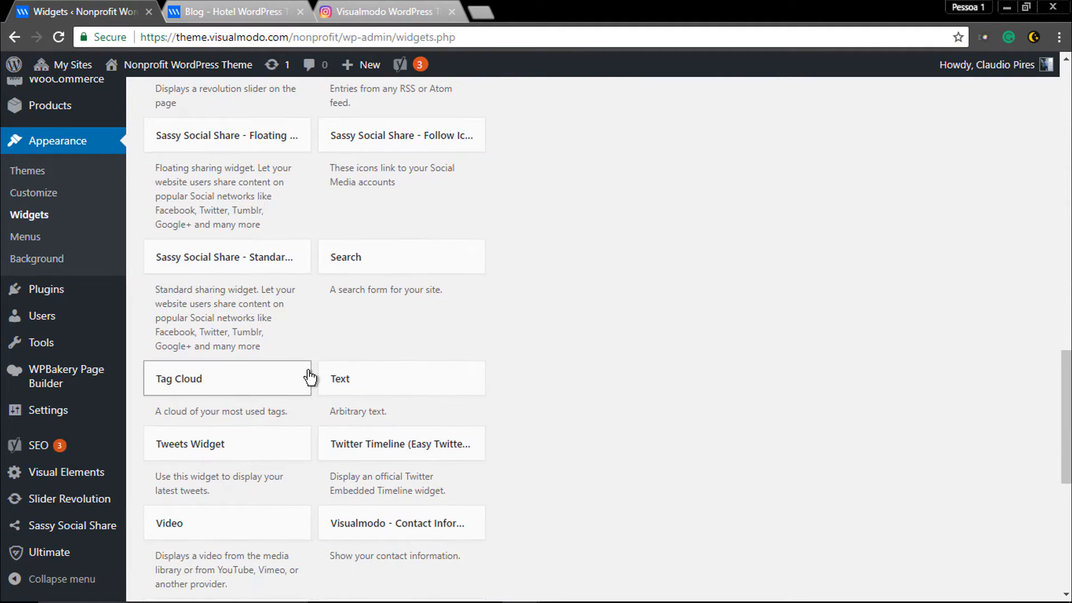
{"action": "scroll", "scroll_direction": "down", "scroll_amount": 3}
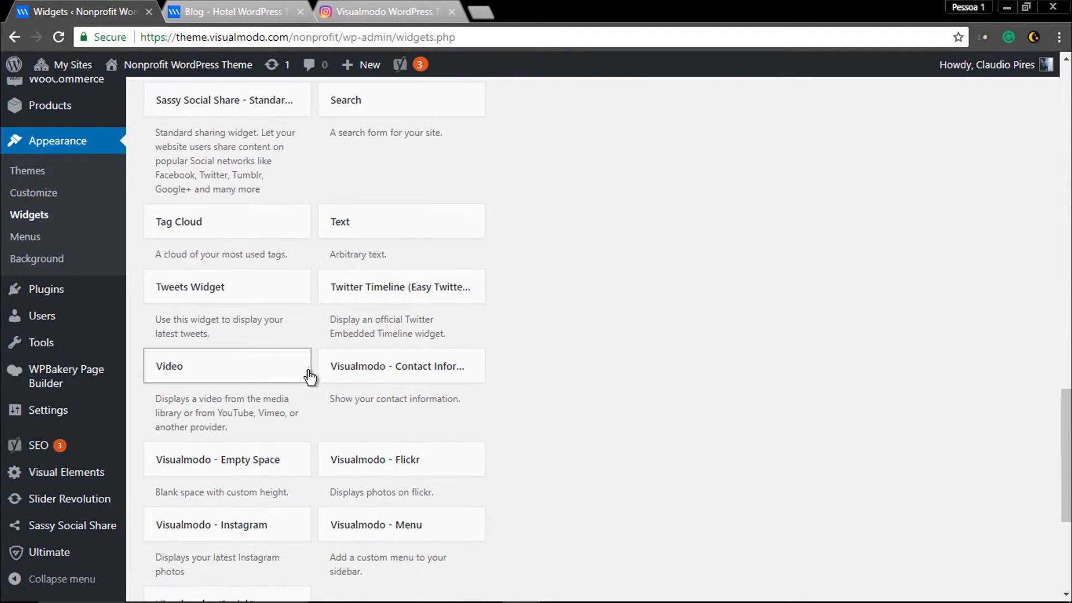
{"action": "scroll", "scroll_direction": "down", "scroll_amount": 3}
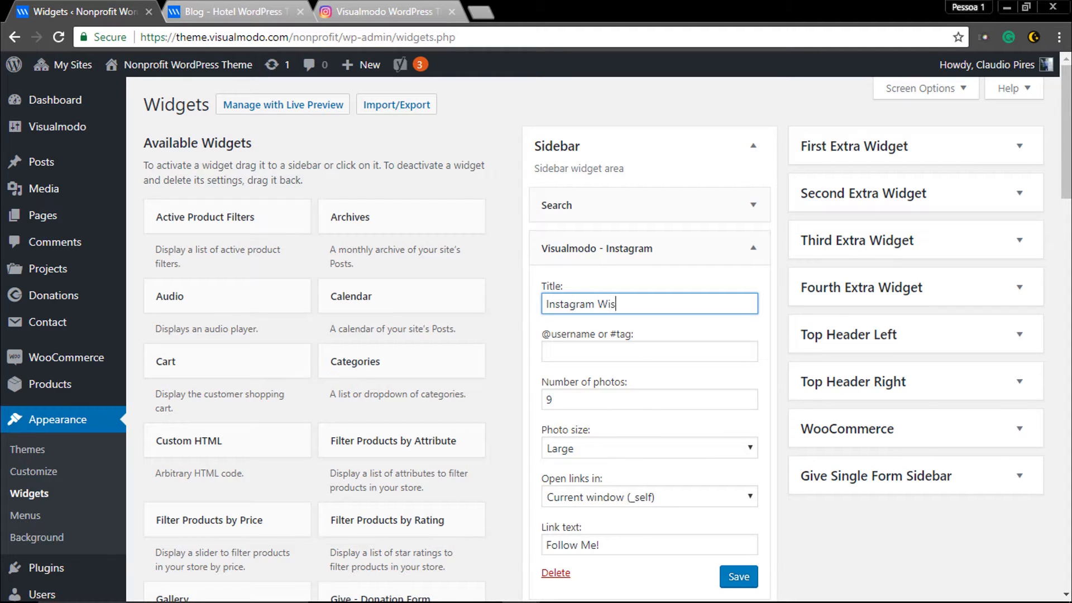
{"action": "key", "text": "Backspace"}
{"action": "type", "text": "dget"}
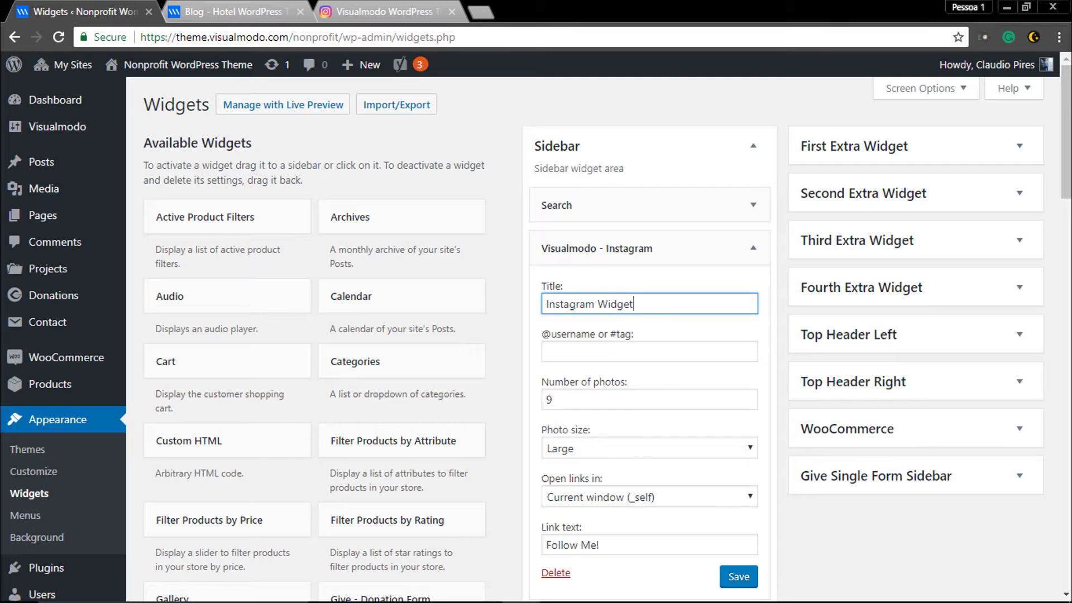
{"action": "left_click", "coordinate": [650, 351]}
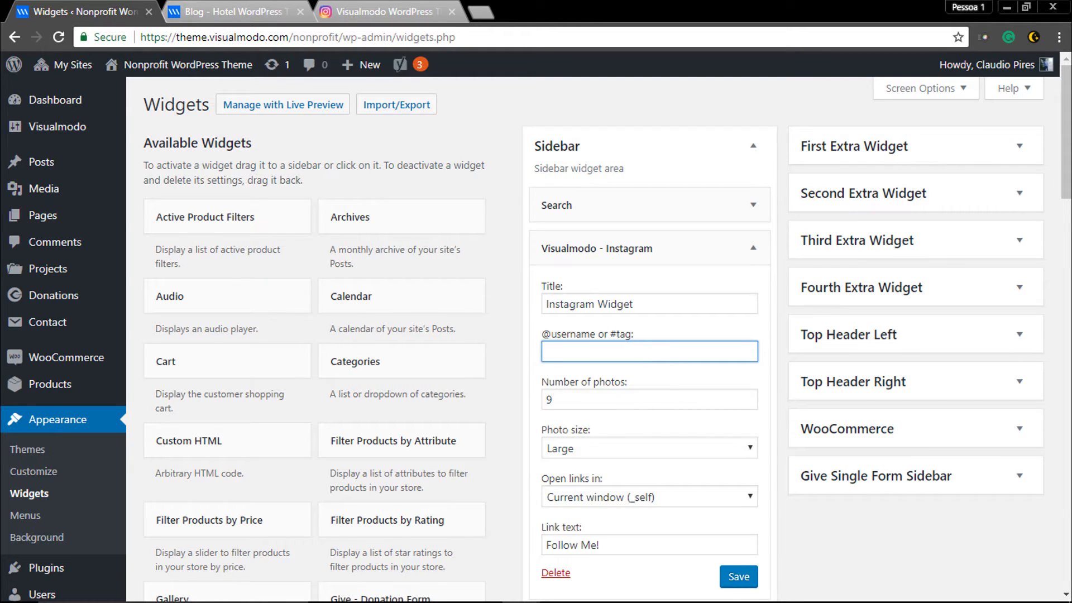
{"action": "type", "text": "Visualmodo"}
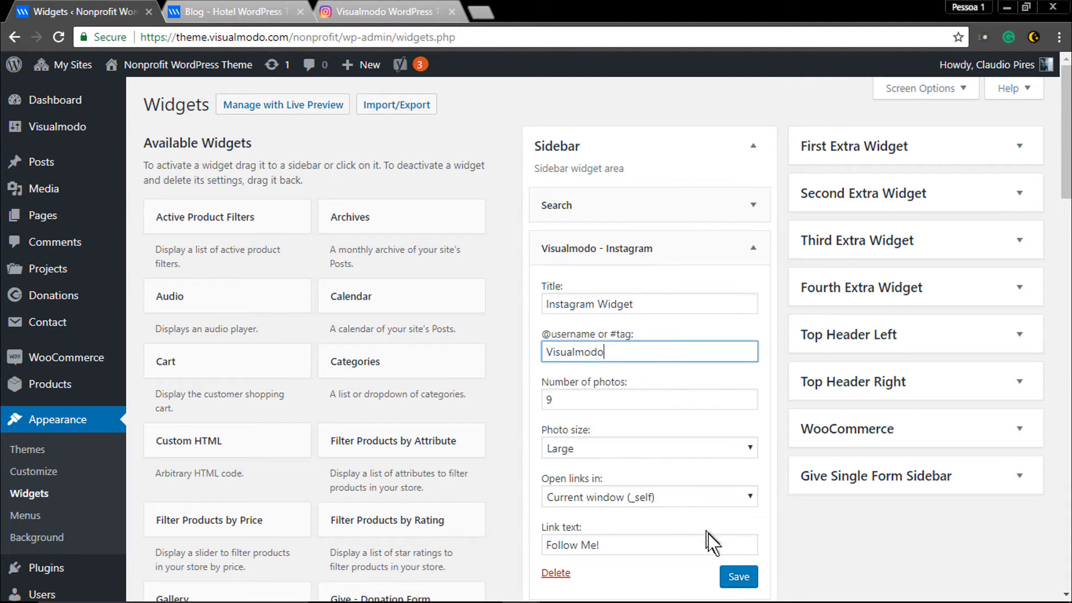
Save the Instagram widget and visit the live Nonprofit site's Blog page
{"action": "left_click", "coordinate": [738, 577]}
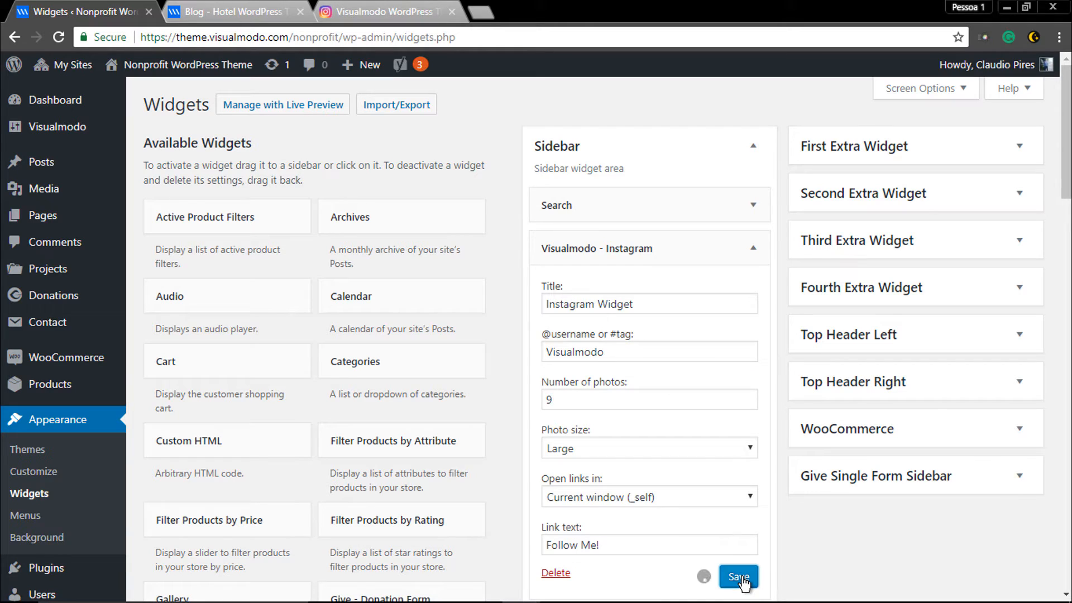
{"action": "left_click", "coordinate": [738, 576]}
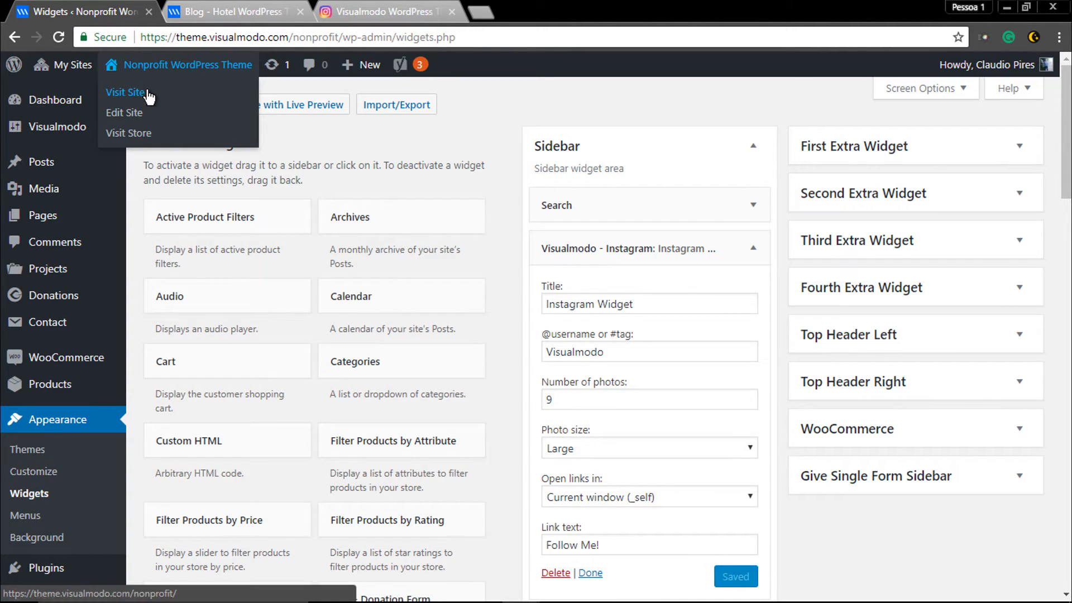
{"action": "left_click", "coordinate": [125, 93]}
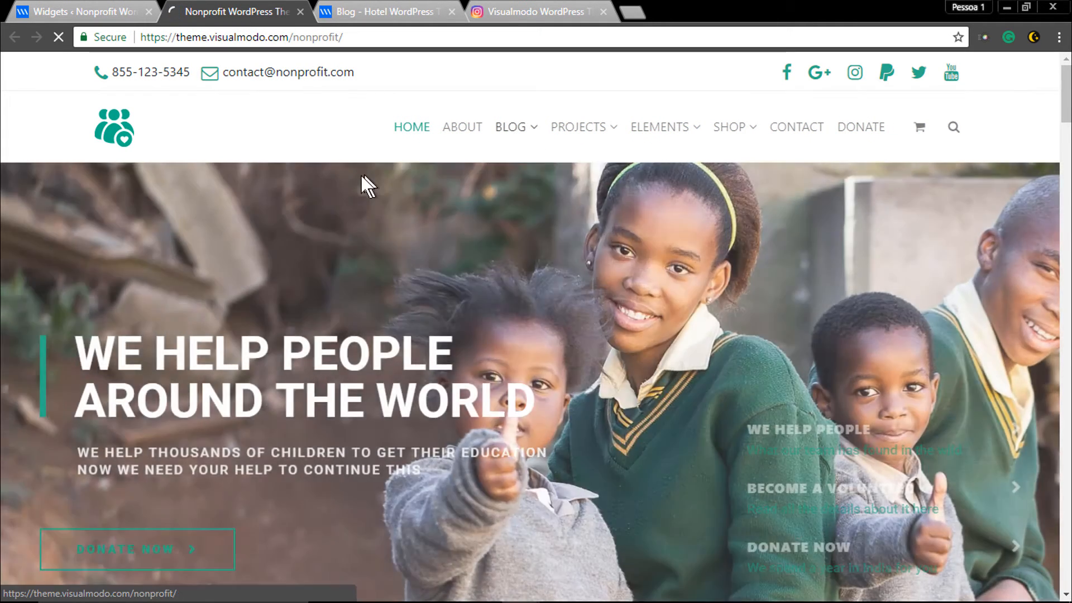
{"action": "left_click", "coordinate": [510, 126]}
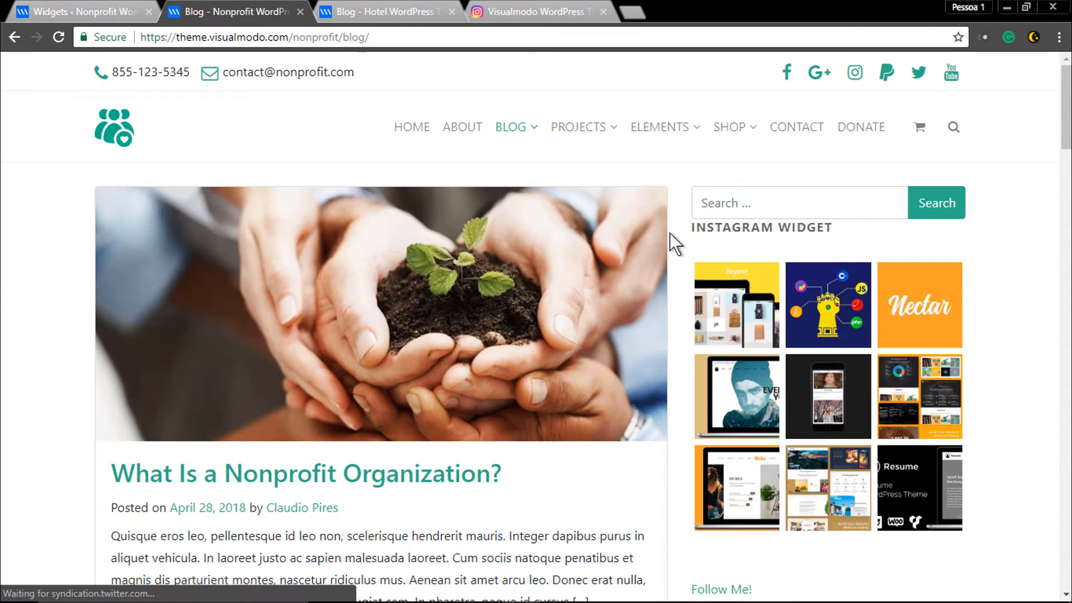
Check the nine-photo Visualmodo grid in the blog sidebar against the Instagram profile
{"action": "scroll", "scroll_direction": "down", "scroll_amount": 3}
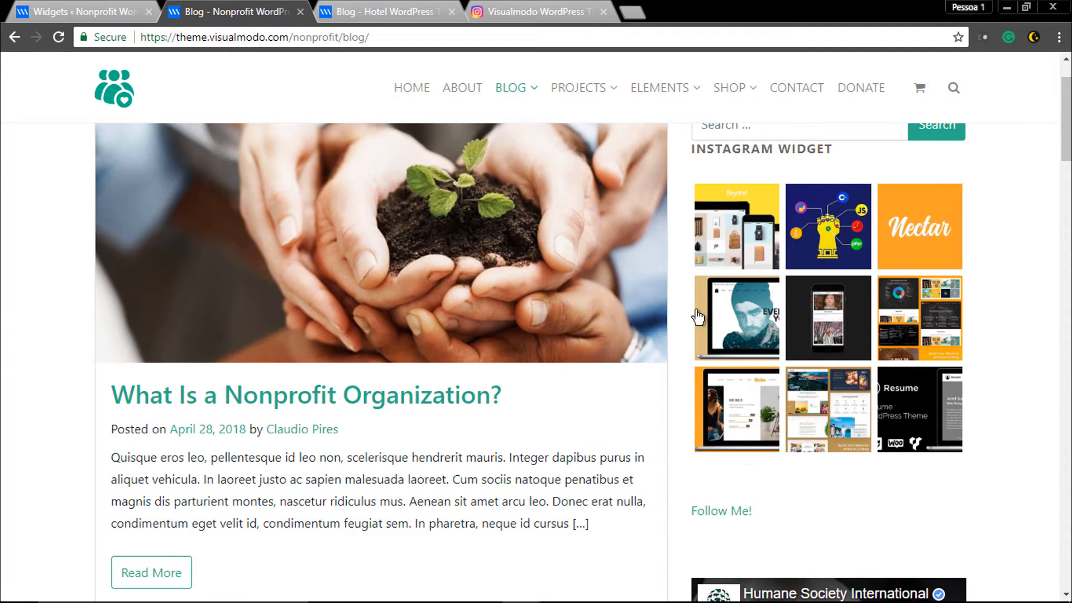
{"action": "mouse_move", "coordinate": [719, 167]}
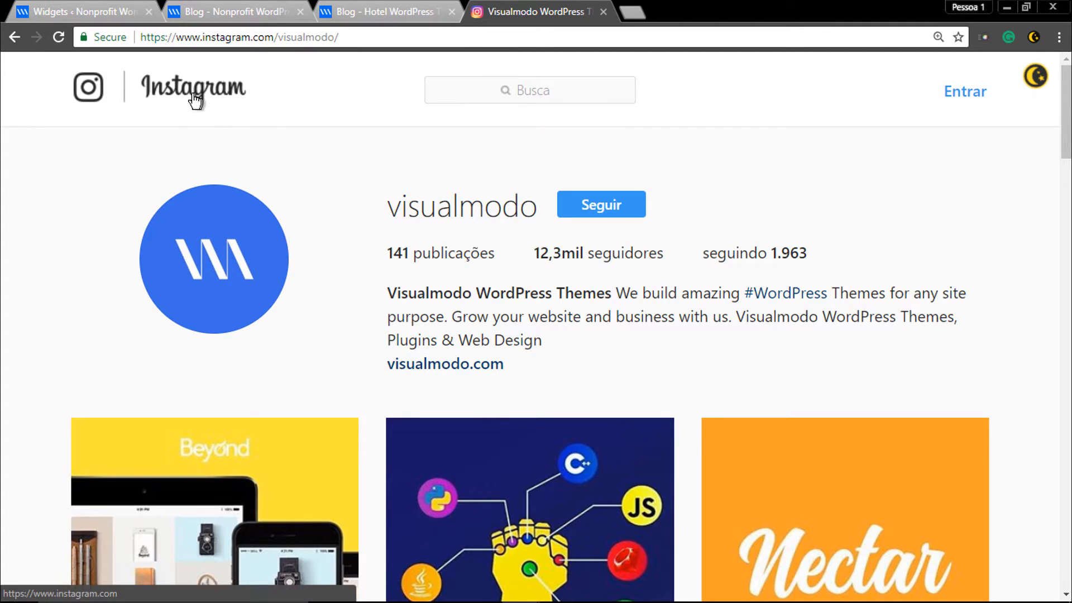
{"action": "scroll", "scroll_direction": "down", "scroll_amount": 3}
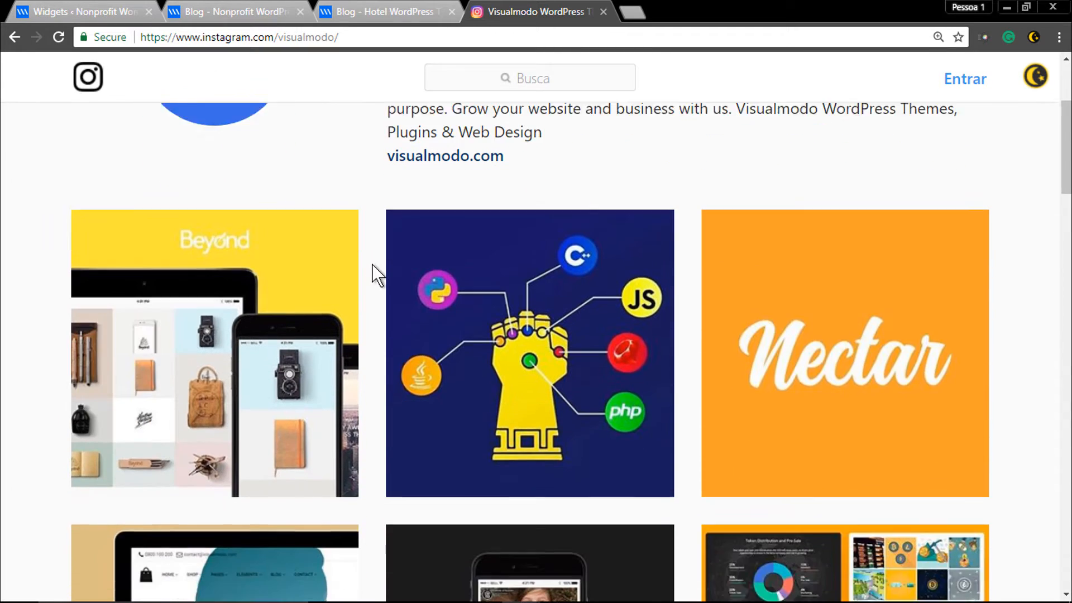
{"action": "scroll", "scroll_direction": "down", "scroll_amount": 3}
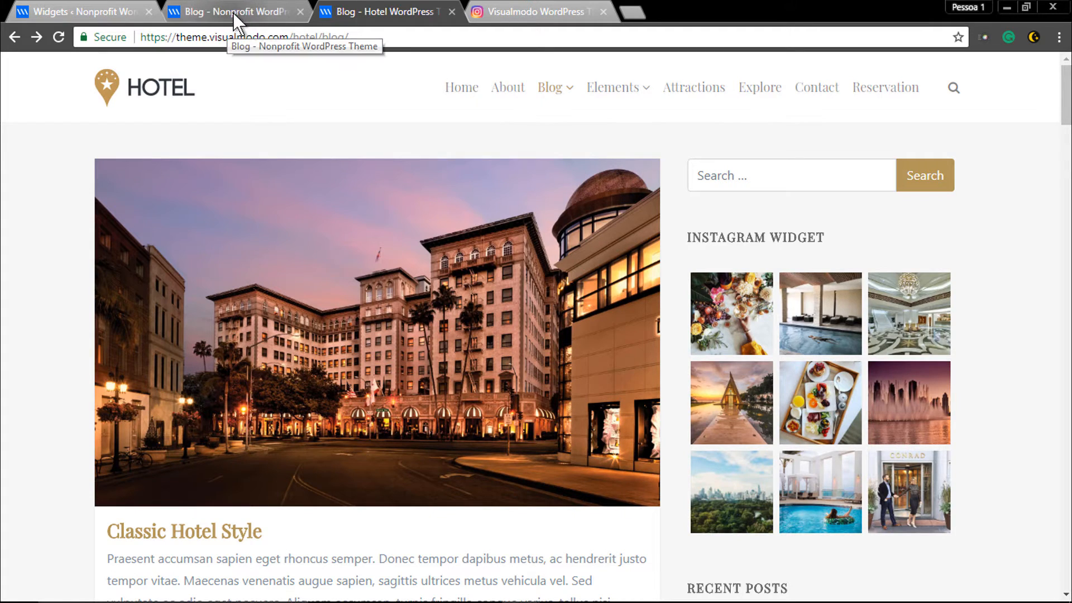
Return to the Nonprofit blog tab and view the Instagram photo grid in its sidebar
{"action": "left_click", "coordinate": [83, 12]}
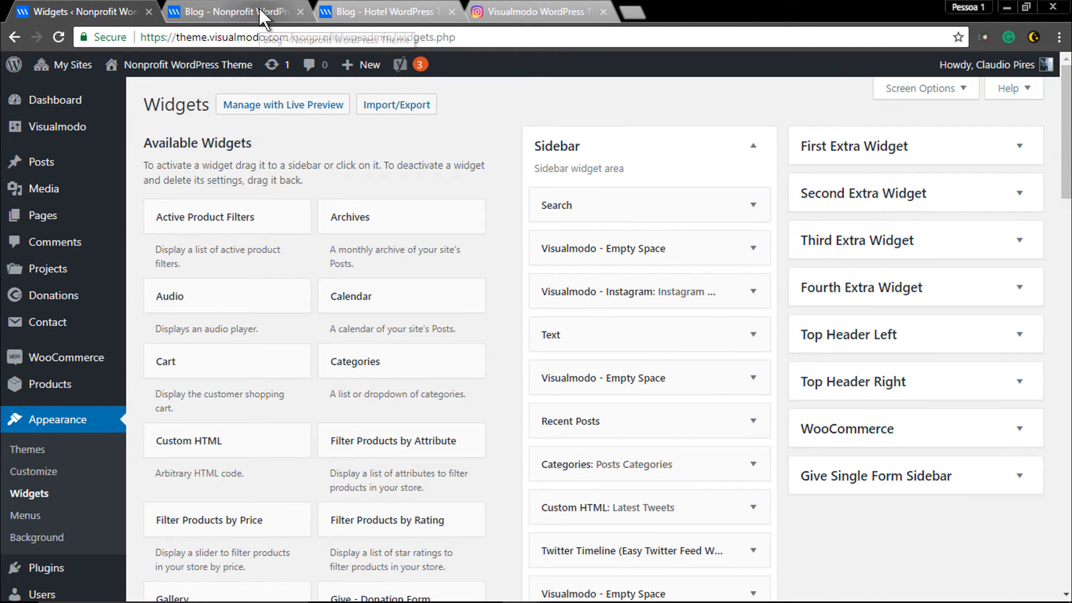
{"action": "left_click", "coordinate": [240, 12]}
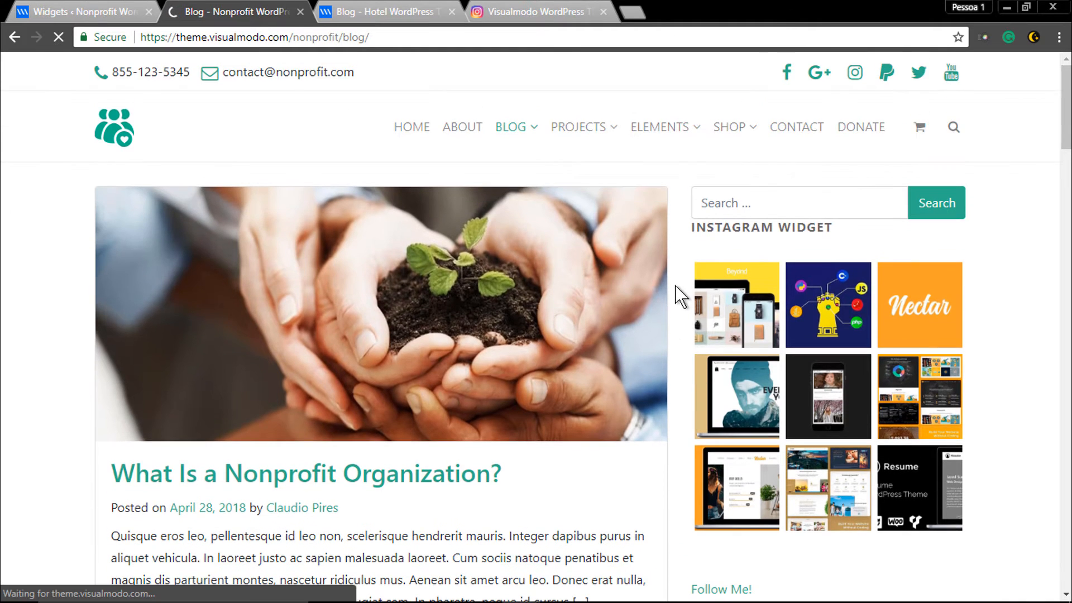
{"action": "scroll", "scroll_direction": "down", "scroll_amount": 3}
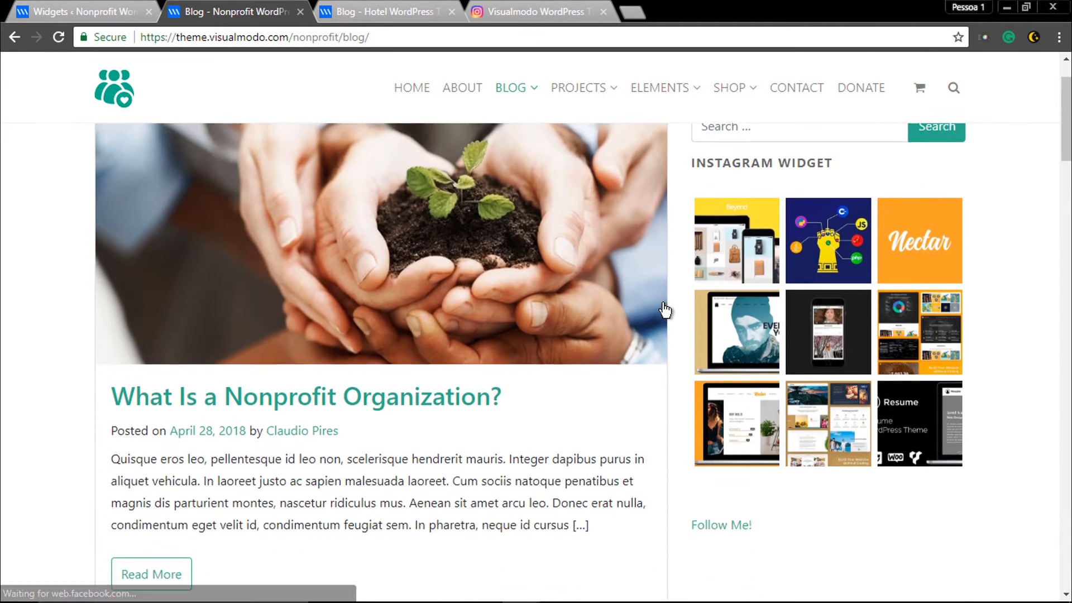
{"action": "scroll", "scroll_direction": "down", "scroll_amount": 3}
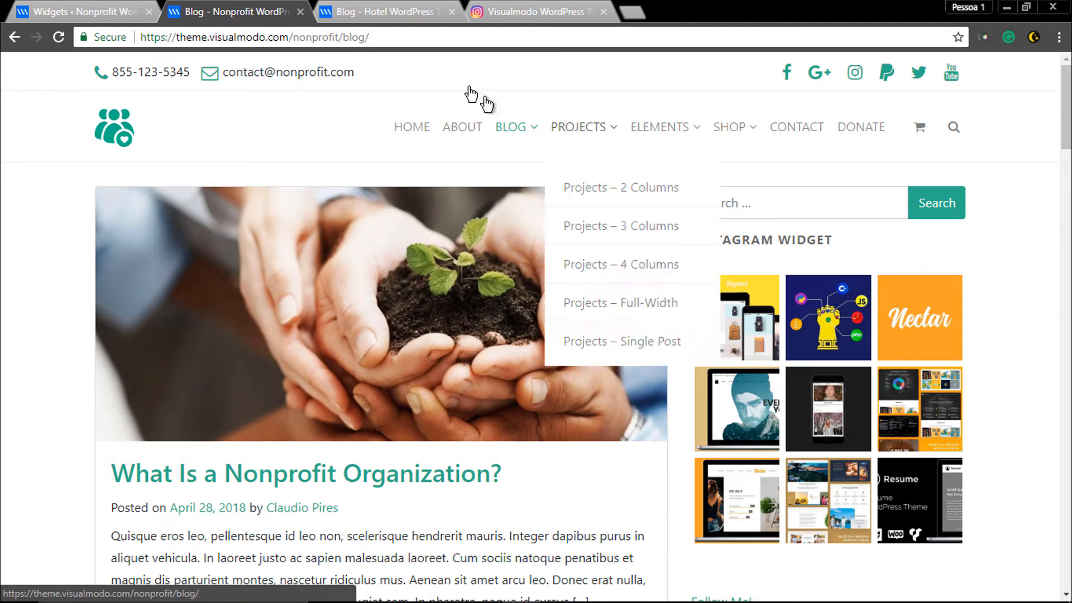
Drag the Visualmodo - Instagram widget from the Sidebar into the Second Extra Widget area
{"action": "left_click", "coordinate": [84, 12]}
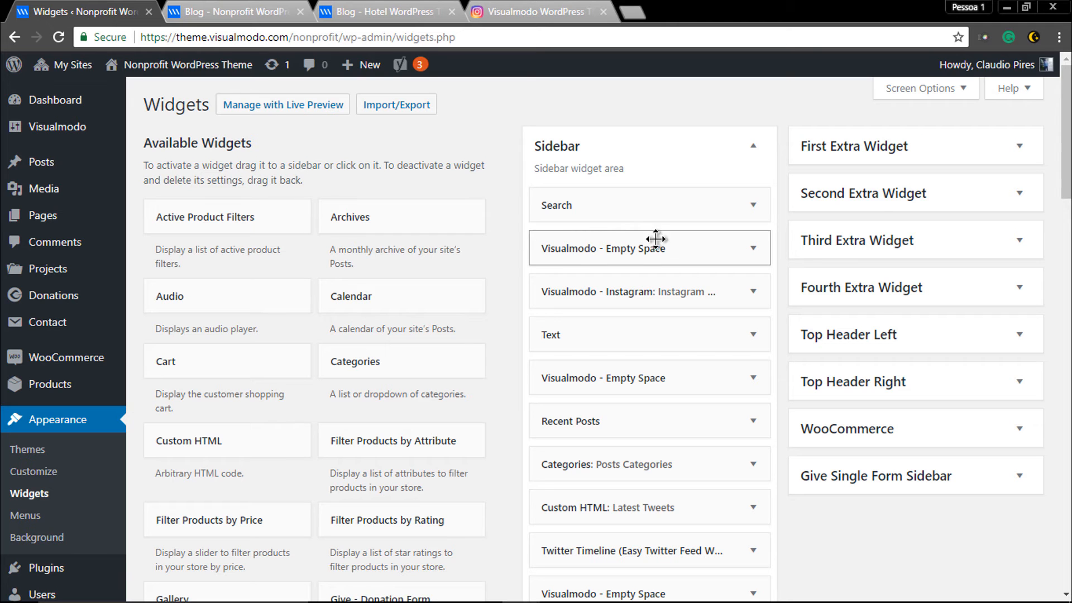
{"action": "mouse_move", "coordinate": [886, 152]}
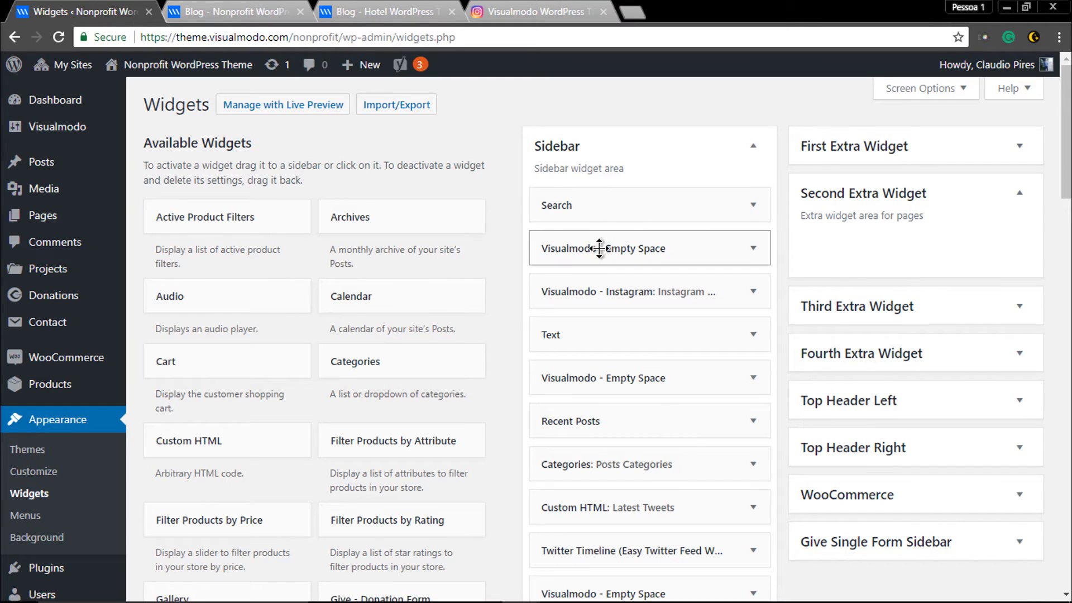
{"action": "left_click_drag", "start_coordinate": [599, 248], "coordinate": [622, 256]}
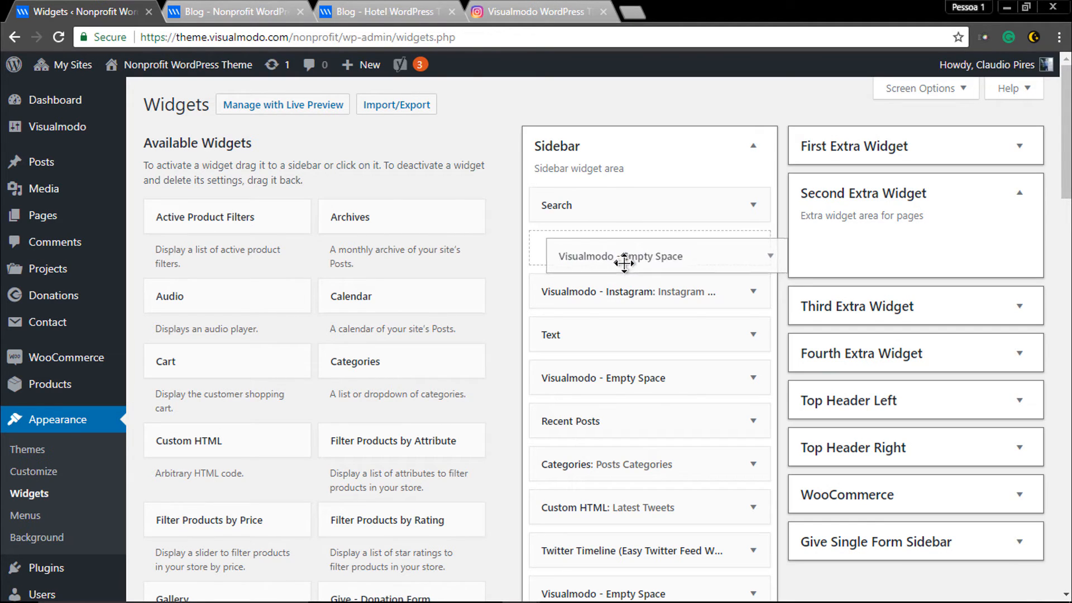
{"action": "left_click_drag", "start_coordinate": [622, 263], "coordinate": [885, 251]}
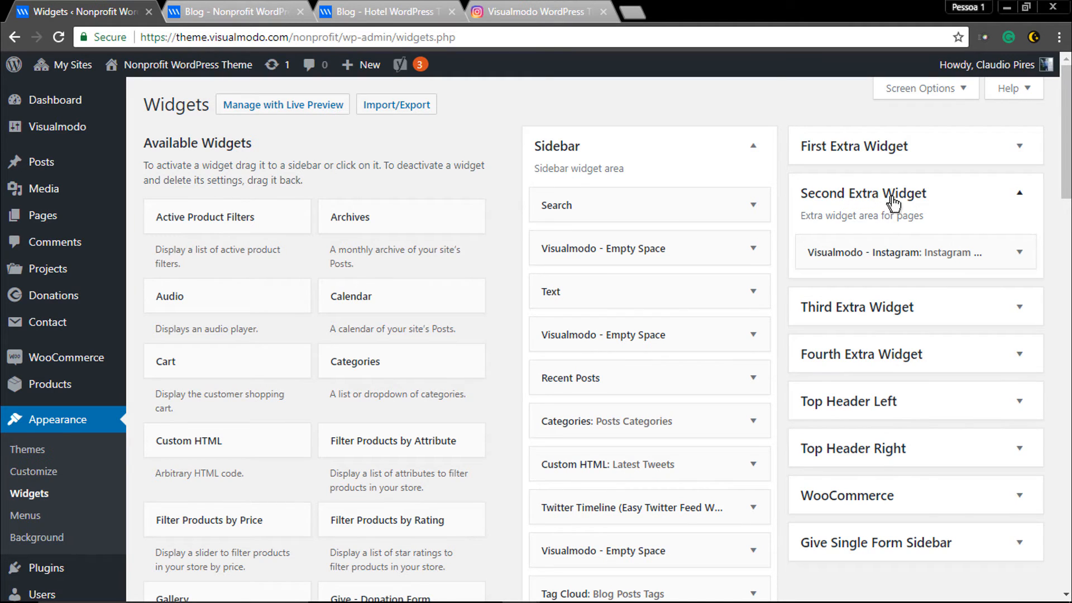
{"action": "mouse_move", "coordinate": [54, 230]}
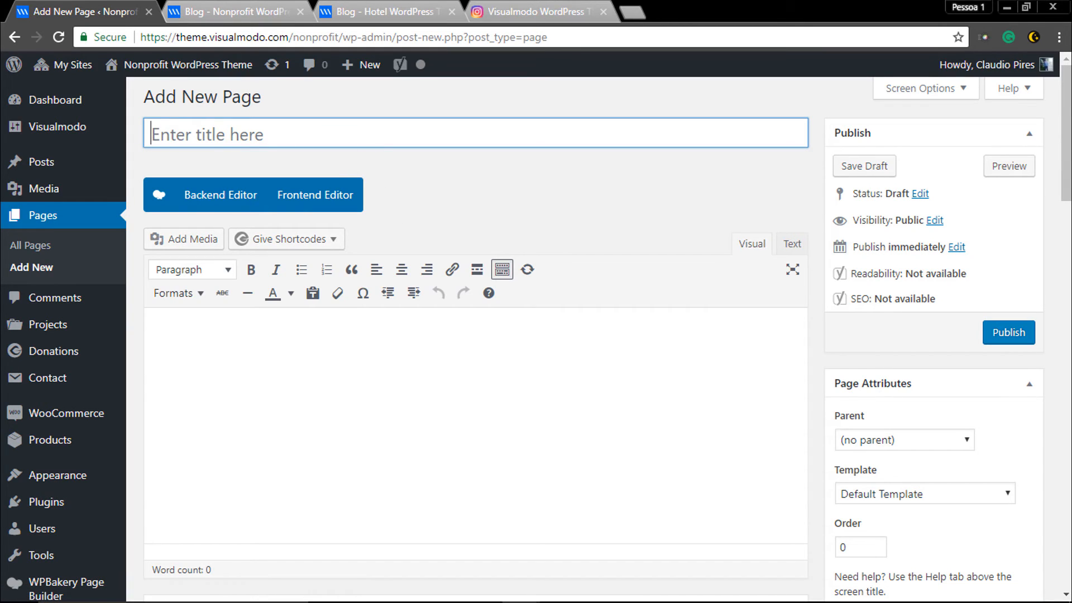
Start a new page titled 'Instagram Widget' and filter the element picker with 'wid'
{"action": "type", "text": "In"}
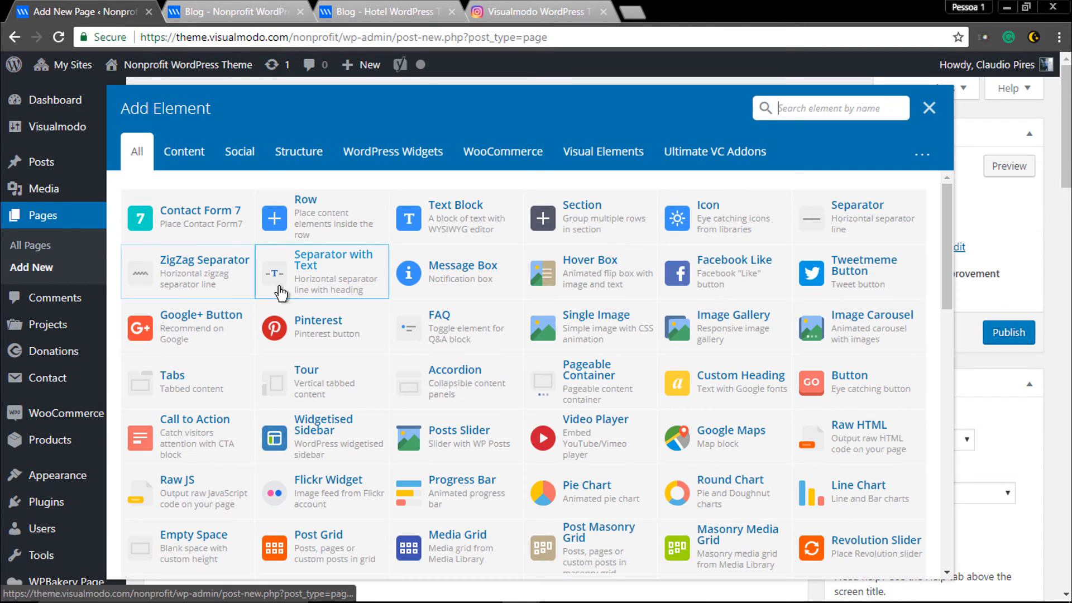
{"action": "mouse_move", "coordinate": [478, 212]}
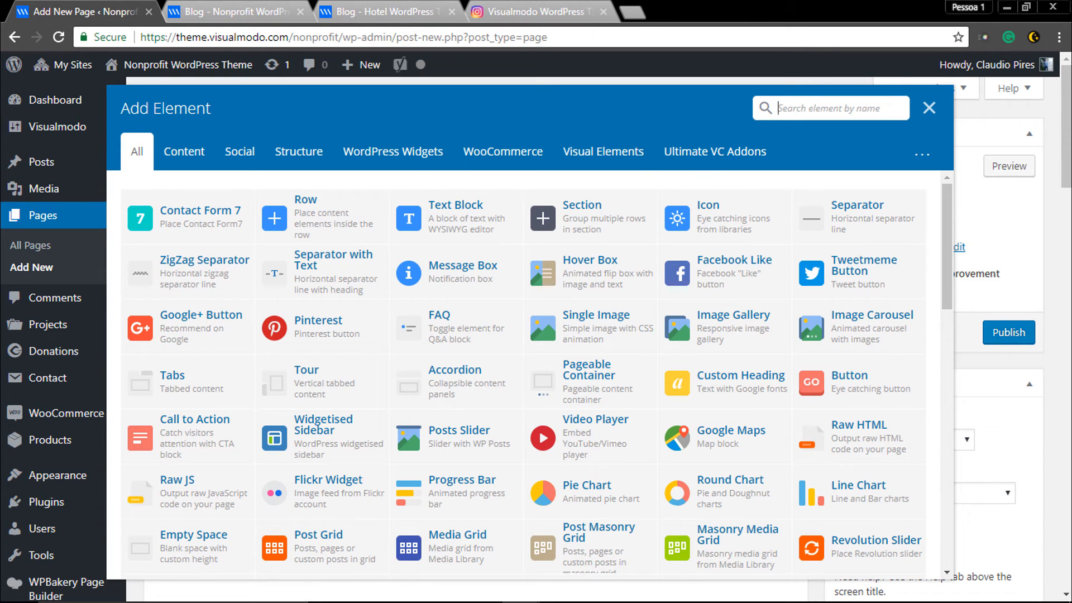
{"action": "type", "text": "wid"}
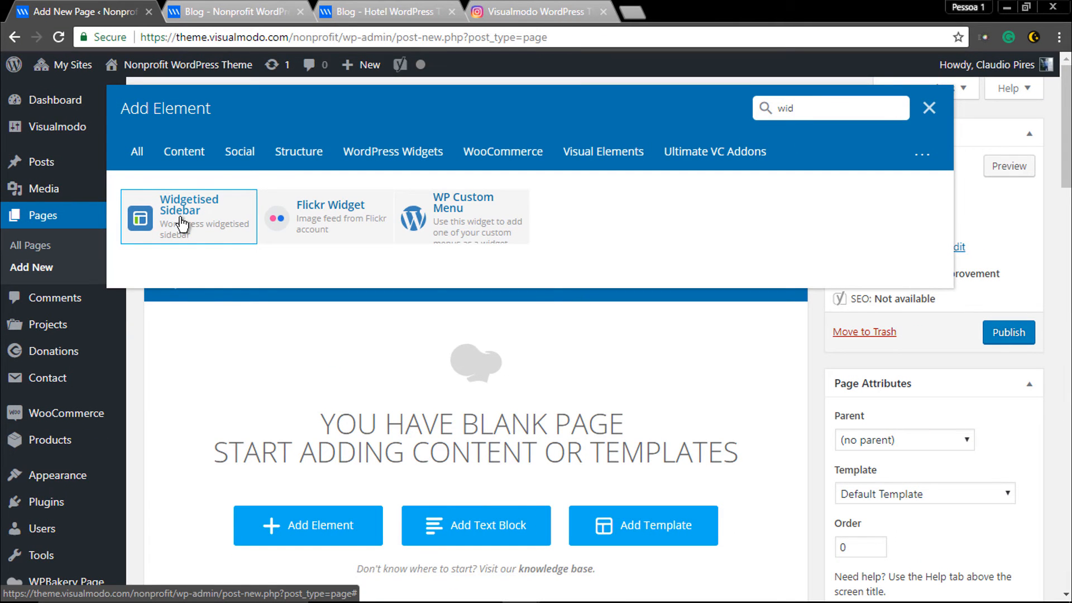
Add a Widgetised Sidebar element showing Second Extra Widget and preview the page
{"action": "left_click", "coordinate": [189, 216]}
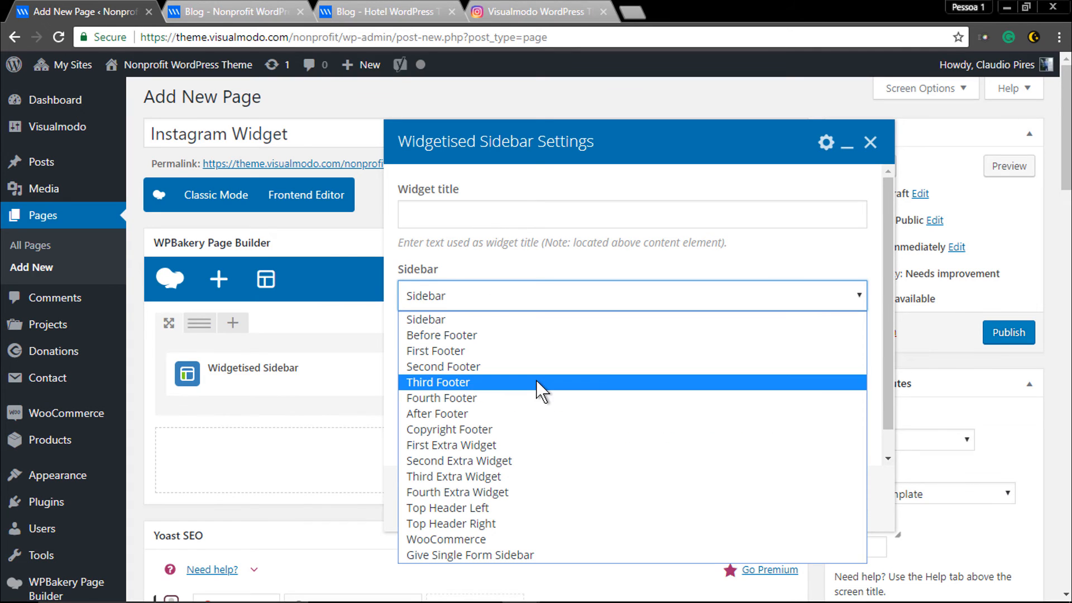
{"action": "left_click", "coordinate": [463, 460]}
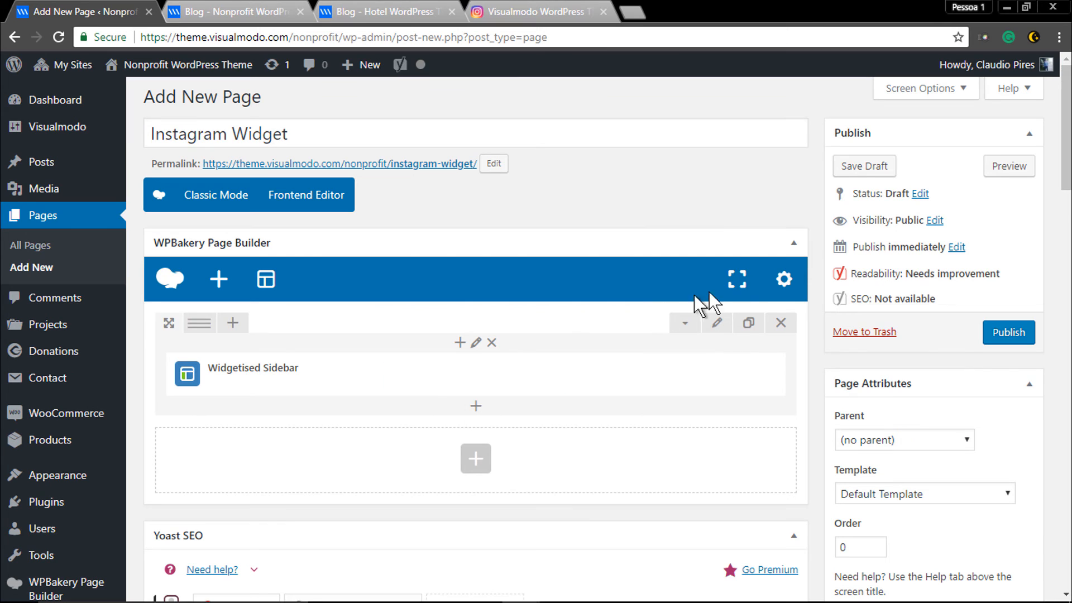
{"action": "left_click", "coordinate": [1009, 165]}
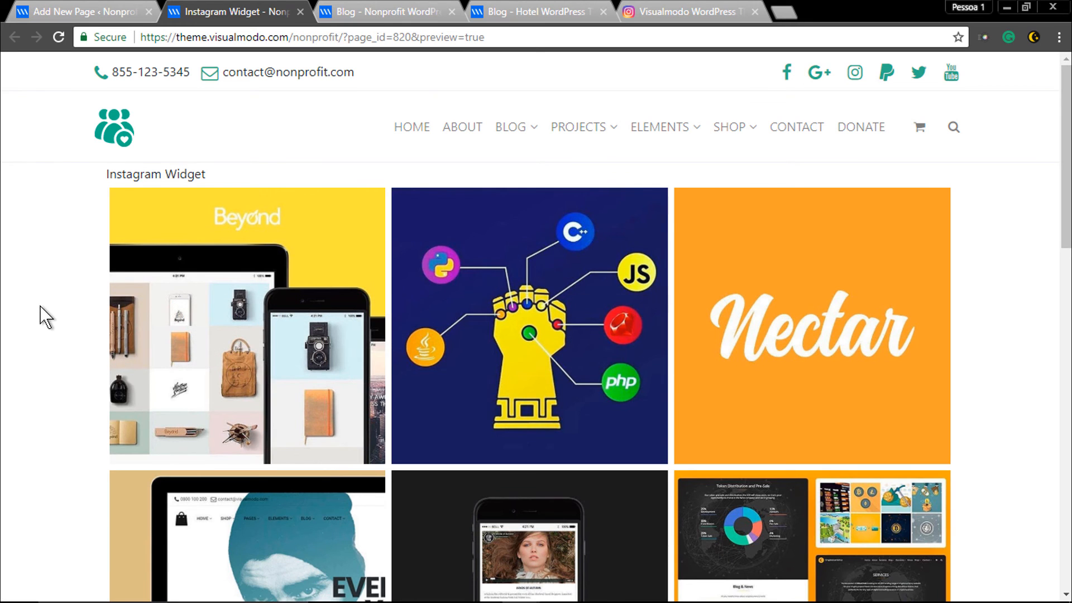
Scroll through the large Instagram grid to the Follow Me! link and back to the top
{"action": "scroll", "scroll_direction": "down", "scroll_amount": 3}
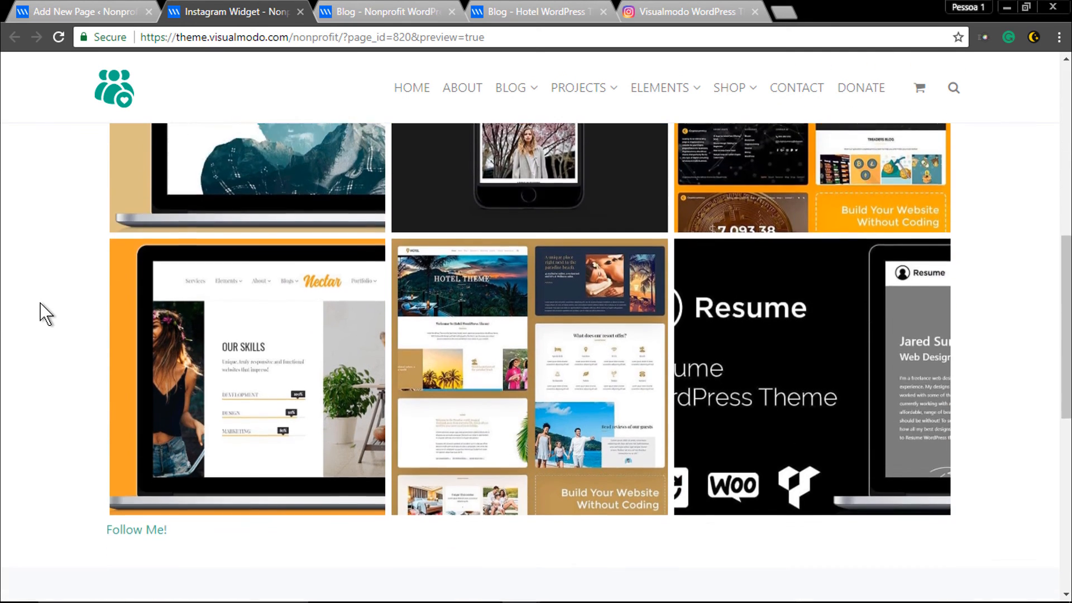
{"action": "scroll", "scroll_direction": "up", "scroll_amount": 3}
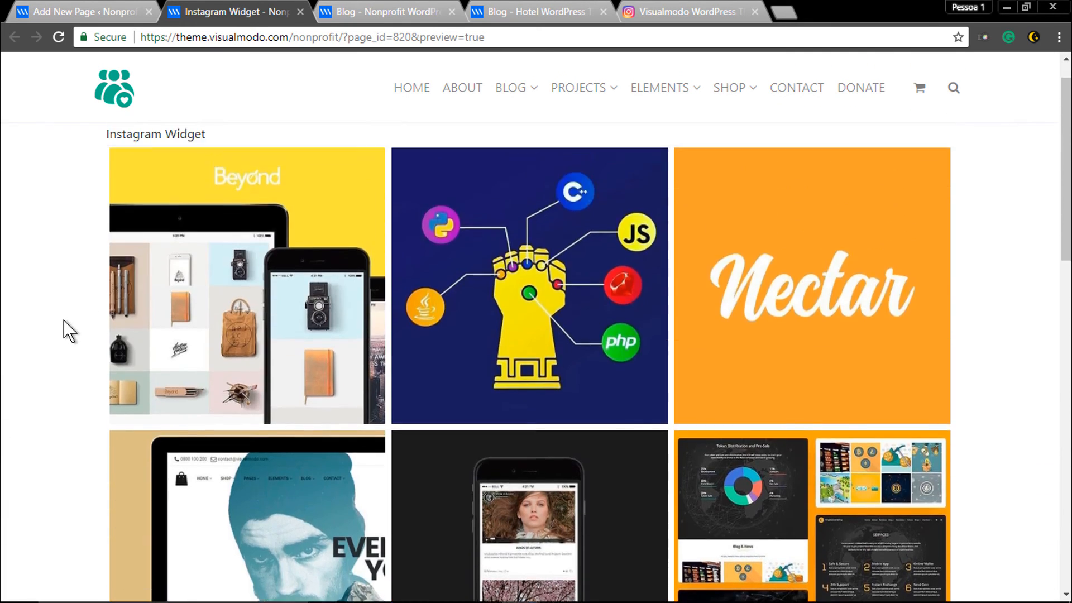